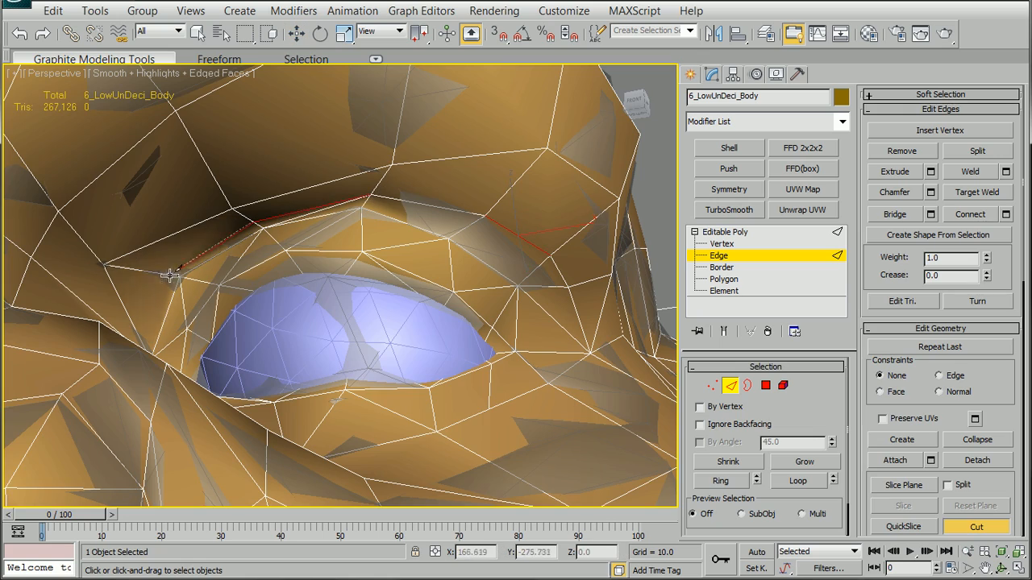
- Render the Perspective viewport to show the textured orc warrior
left_click(722, 244)
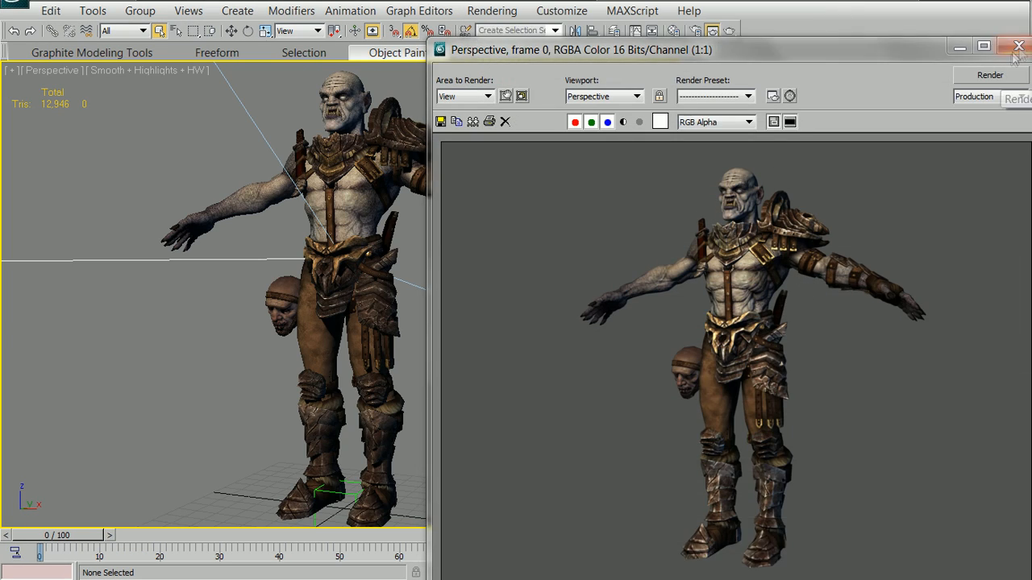
- Start the Multi OBJ Tool pointed at the folder of 74 OBJ character-part files
left_click(989, 74)
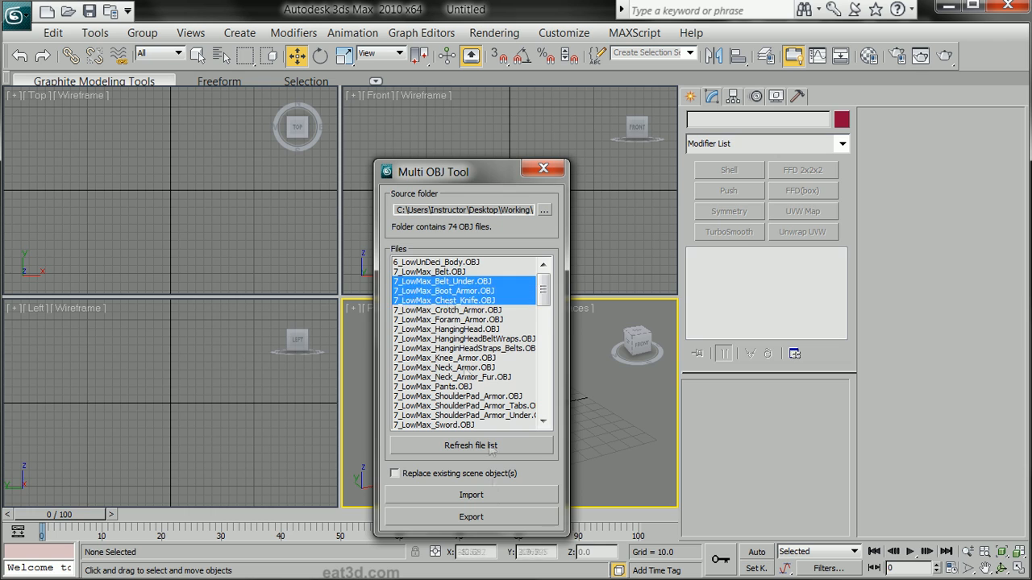
- Add DiffuseMap, LightingMap and NormalsMap bake elements for the Body at 2048×2048 diffuse
left_click(471, 493)
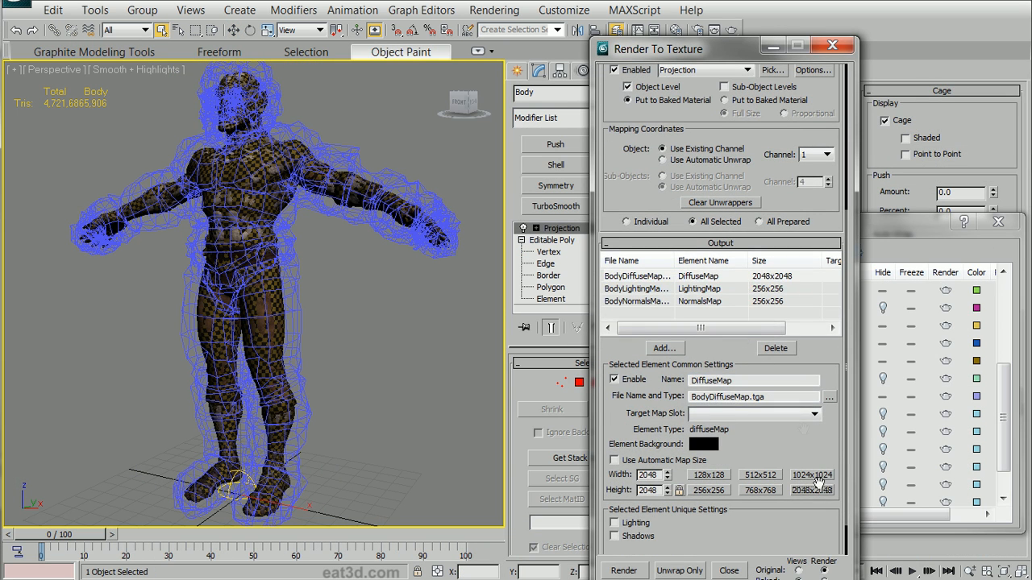
- Set the Body's normals map bake output to 2048×2048 like the other elements
left_click(709, 302)
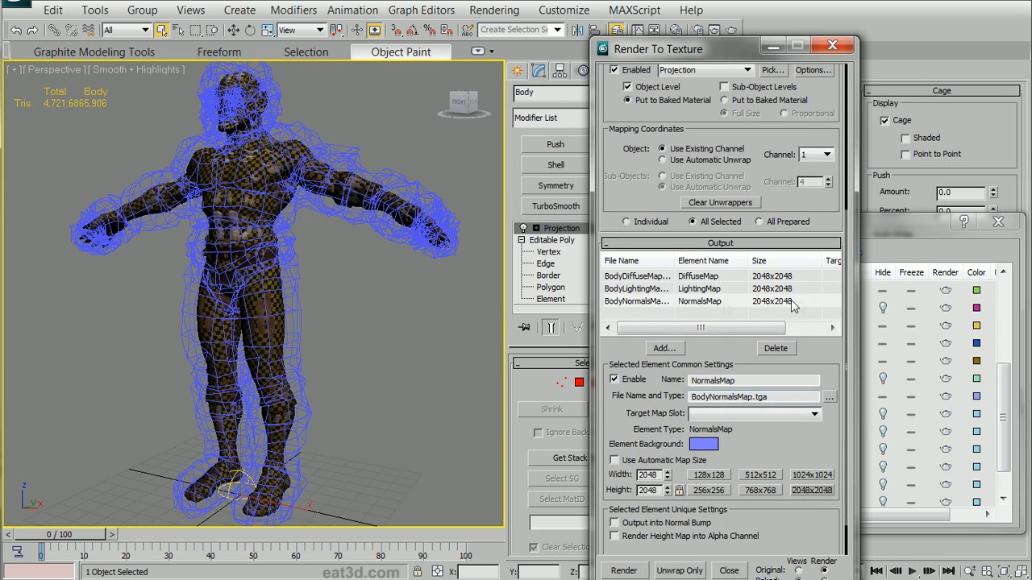
left_click(624, 571)
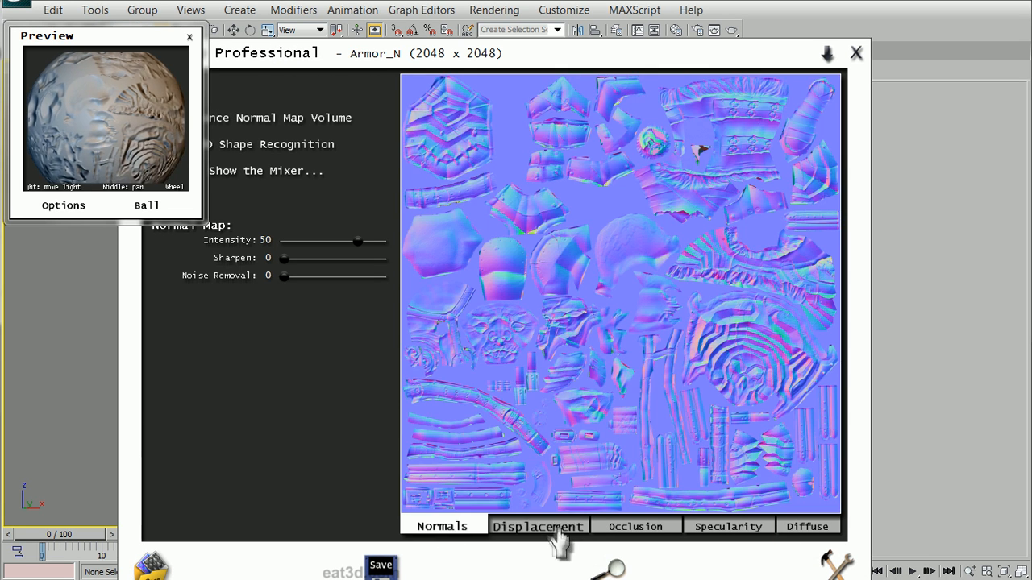
- Show the Armor_N displacement map and raise its depth to 55
left_click(538, 525)
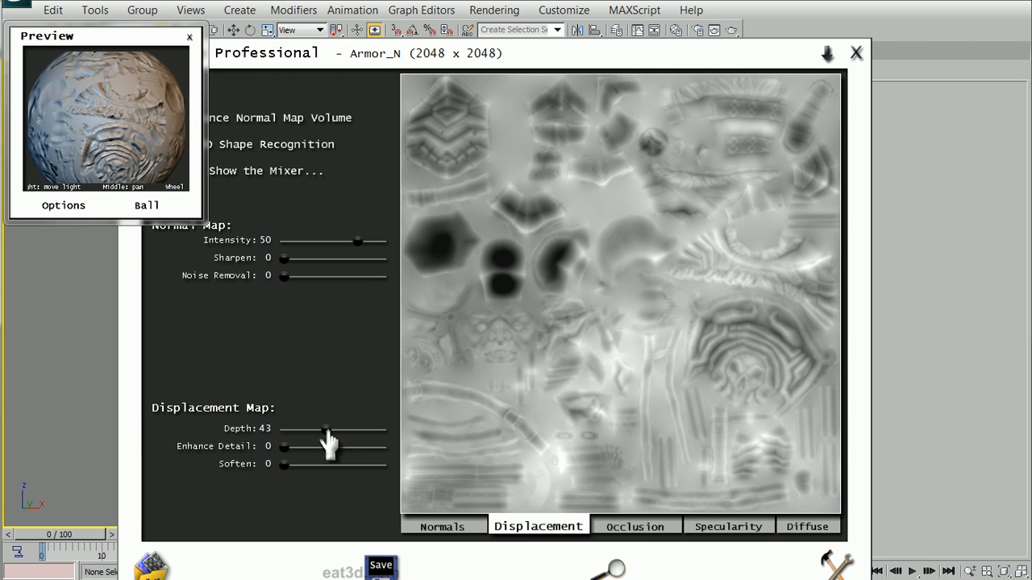
left_click_drag(321, 429, 337, 429)
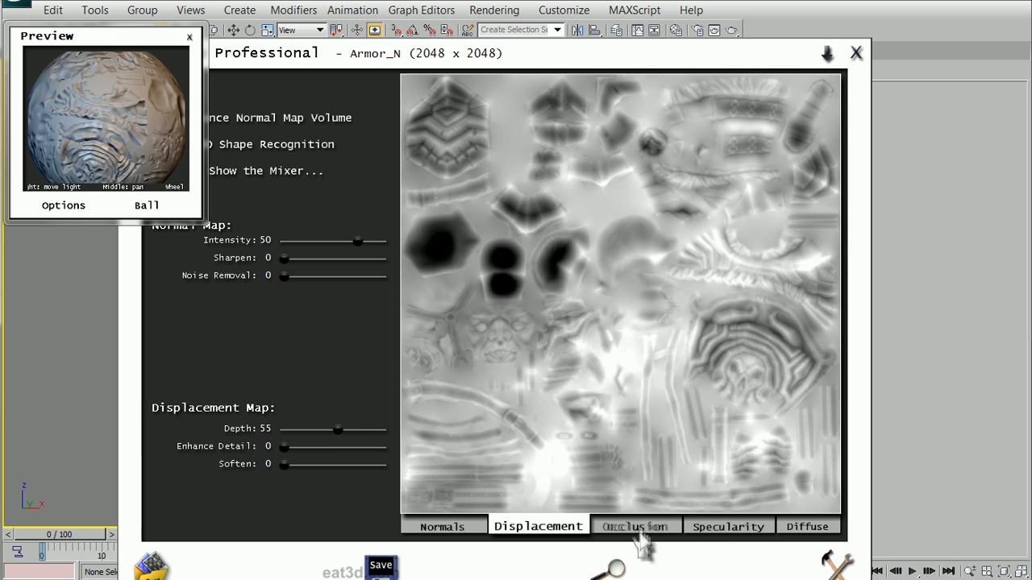
left_click(635, 525)
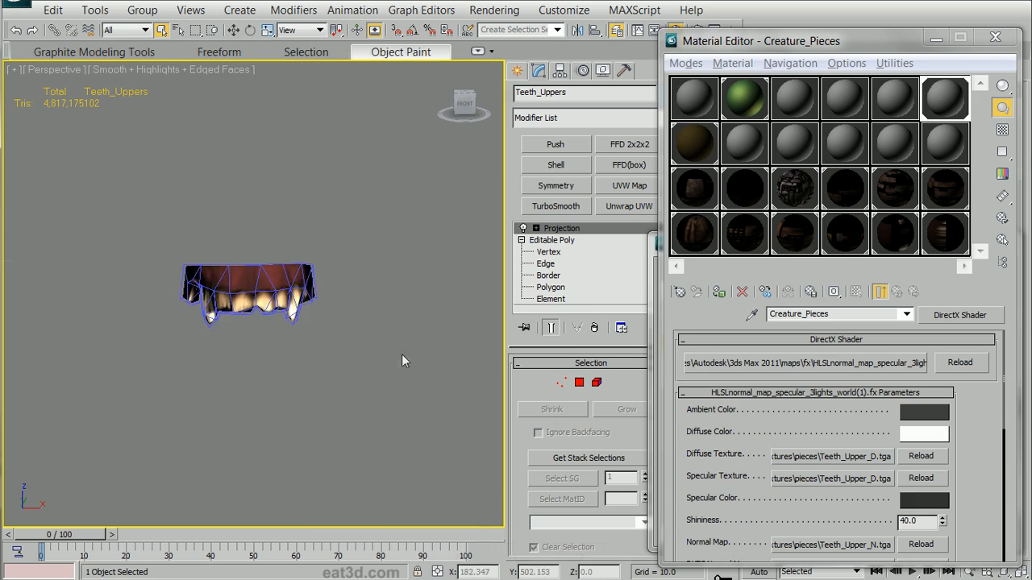
- Render the fully shaded orc warrior in the Rendered Frame Window
left_click(990, 75)
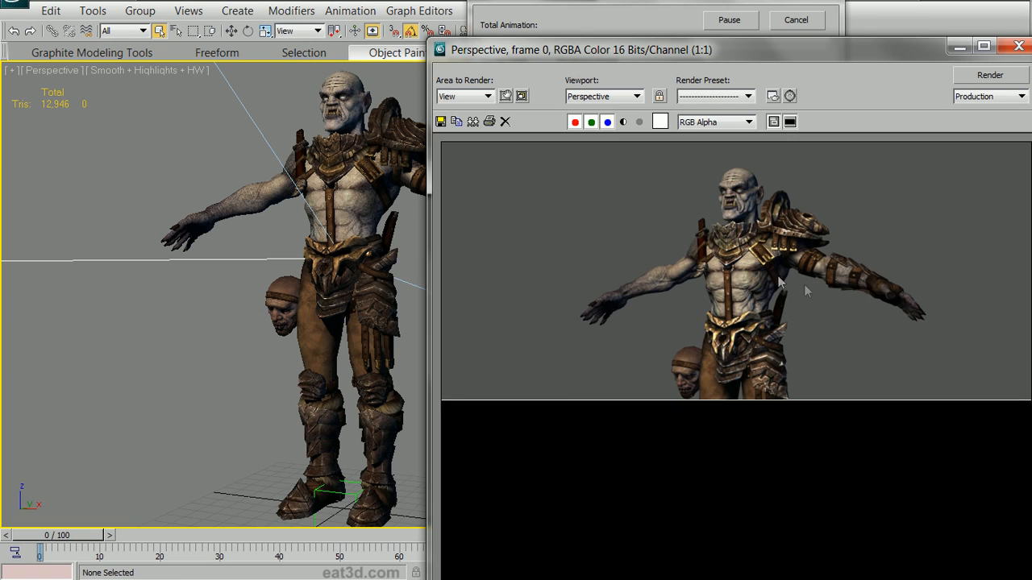